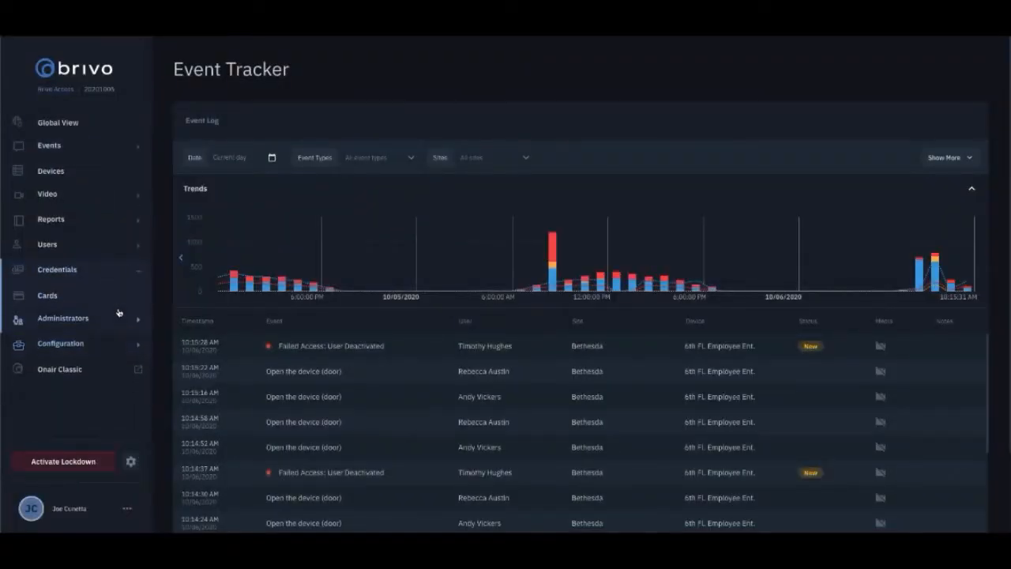
Step: Leave the Event Tracker for the Cards list under Credentials in the sidebar
{"action": "left_click", "coordinate": [48, 295]}
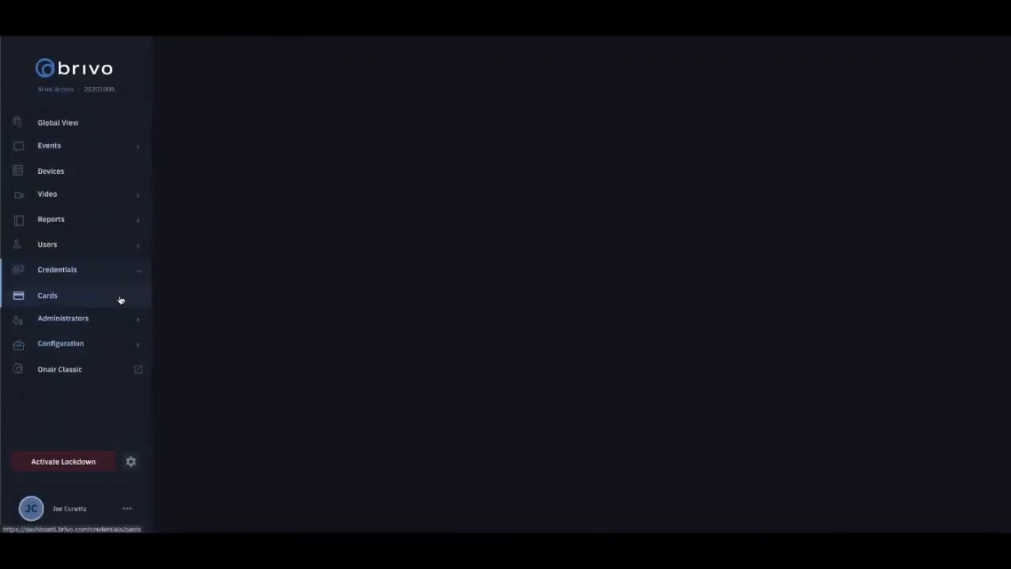
Step: Show the Credential Management list of all 861 cards and check the Status filter
{"action": "left_click", "coordinate": [47, 296]}
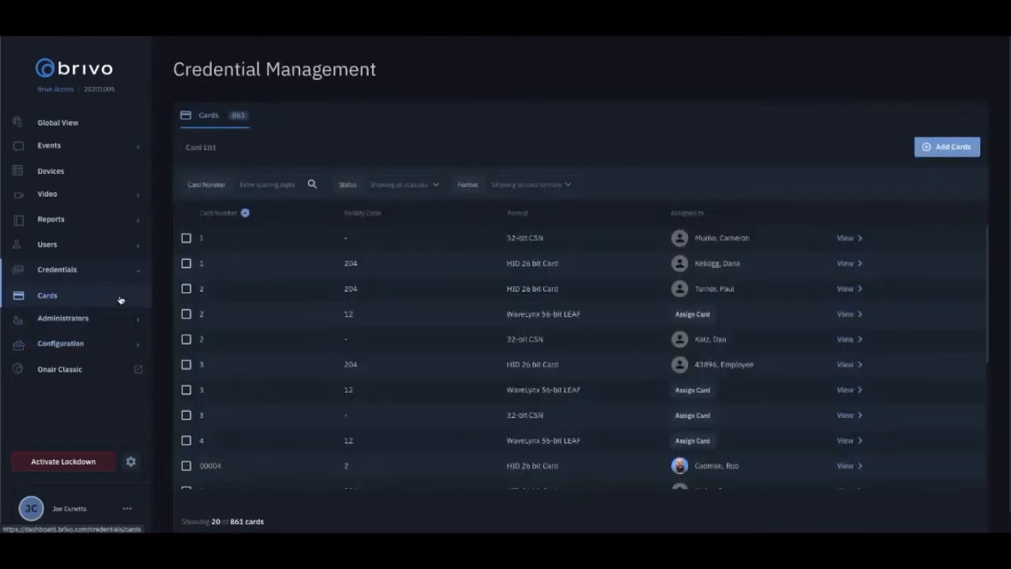
{"action": "mouse_move", "coordinate": [268, 287]}
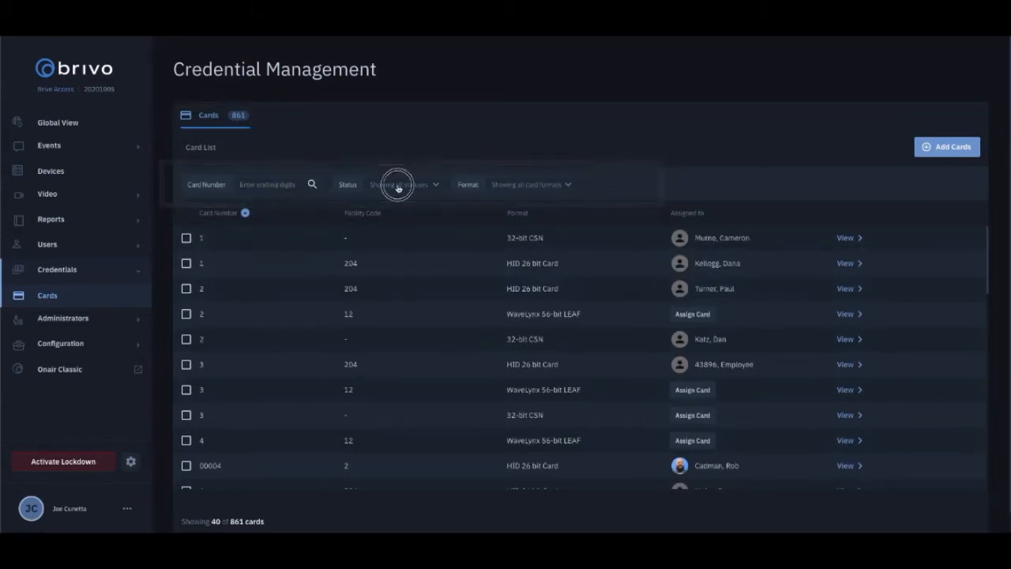
{"action": "left_click", "coordinate": [398, 183]}
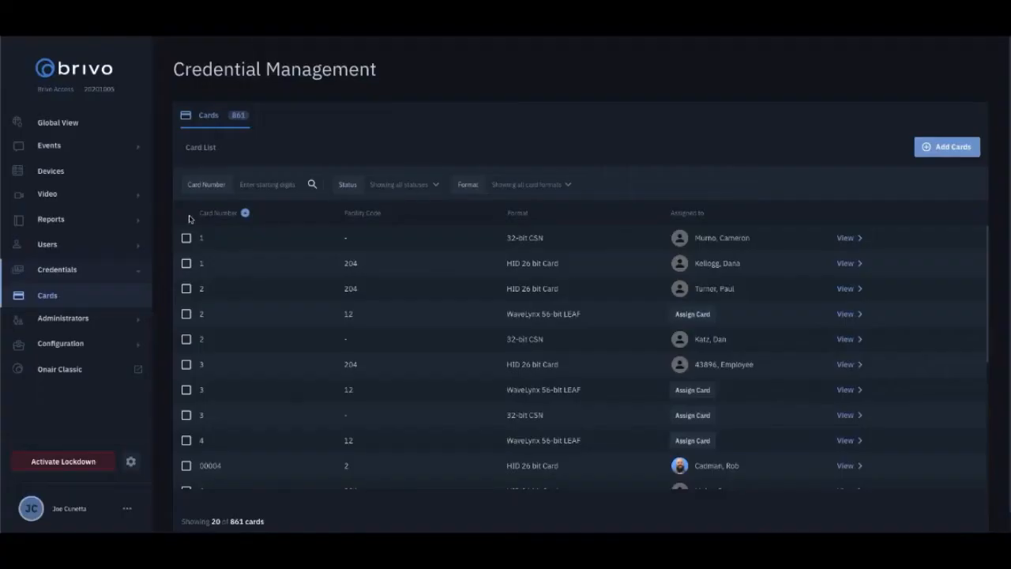
{"action": "mouse_move", "coordinate": [376, 291]}
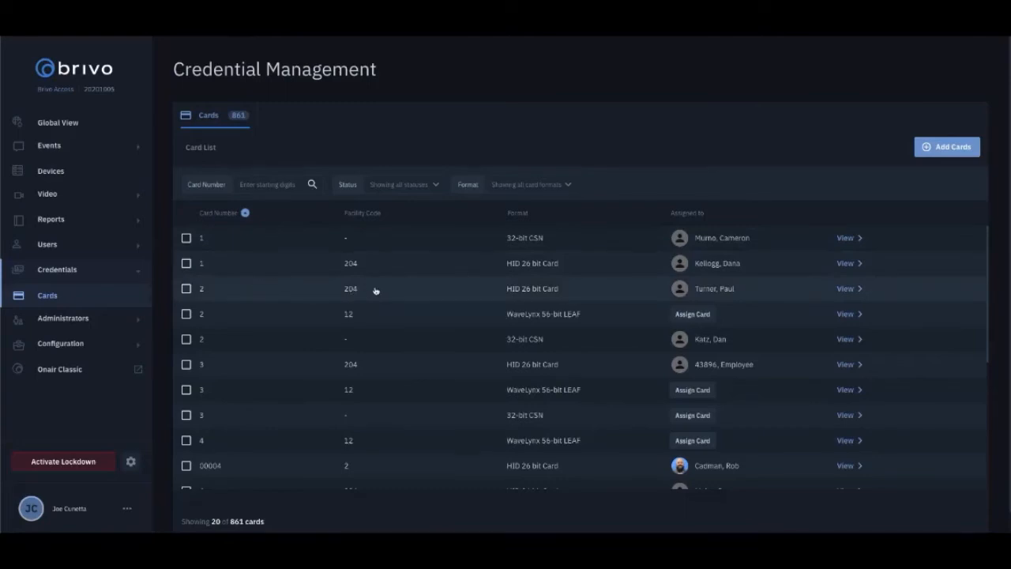
{"action": "mouse_move", "coordinate": [726, 291]}
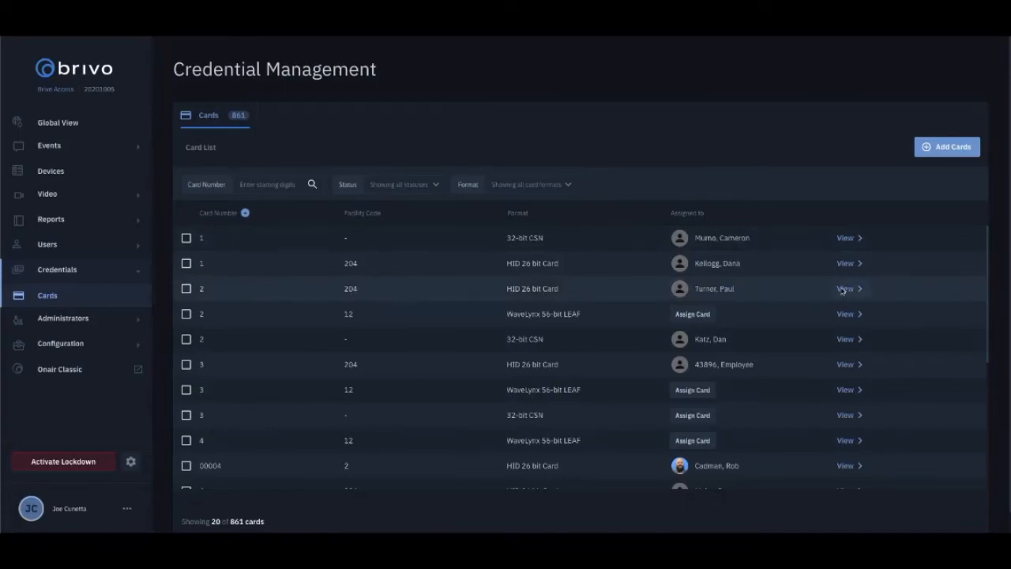
Step: Check the first card row so the Bulk Actions bar appears
{"action": "left_click", "coordinate": [843, 288]}
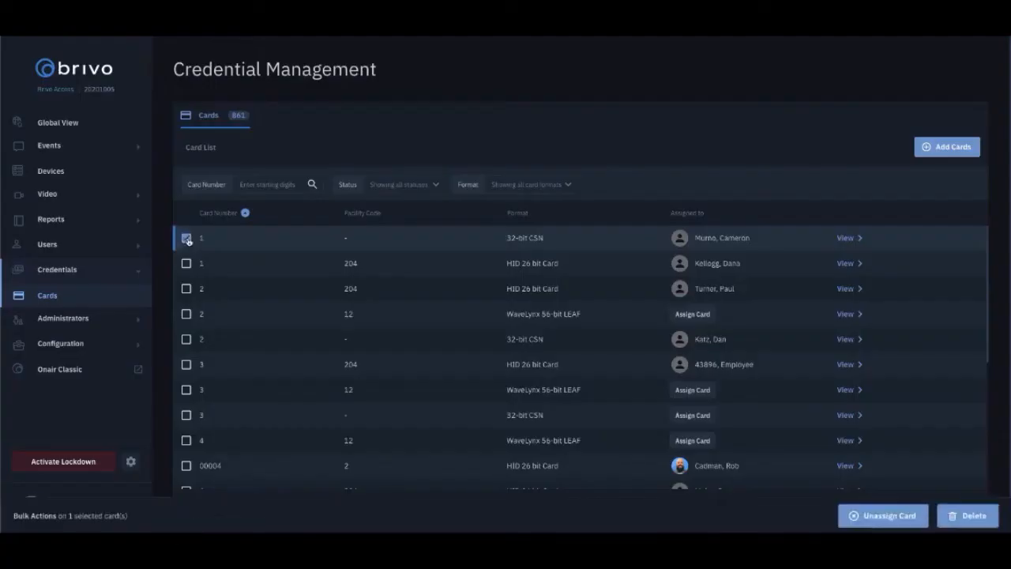
Step: Check the second card too, then clear all checked cards so Bulk Actions disappears
{"action": "left_click", "coordinate": [186, 262]}
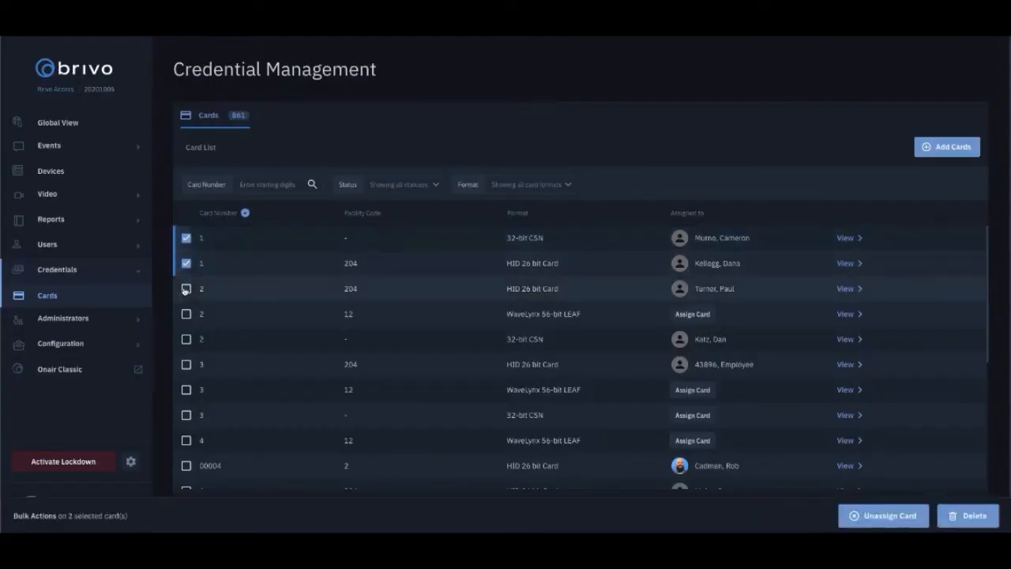
{"action": "left_click", "coordinate": [186, 288]}
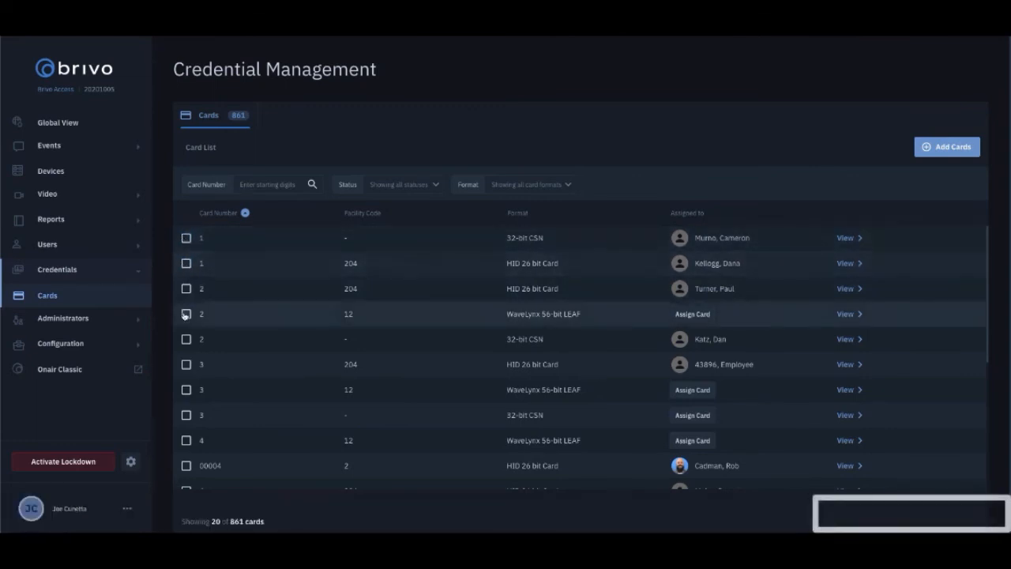
Step: Delete unassigned card 2 with facility code 12, leaving 860 cards, then begin Assign Card on an unassigned row
{"action": "left_click", "coordinate": [187, 313]}
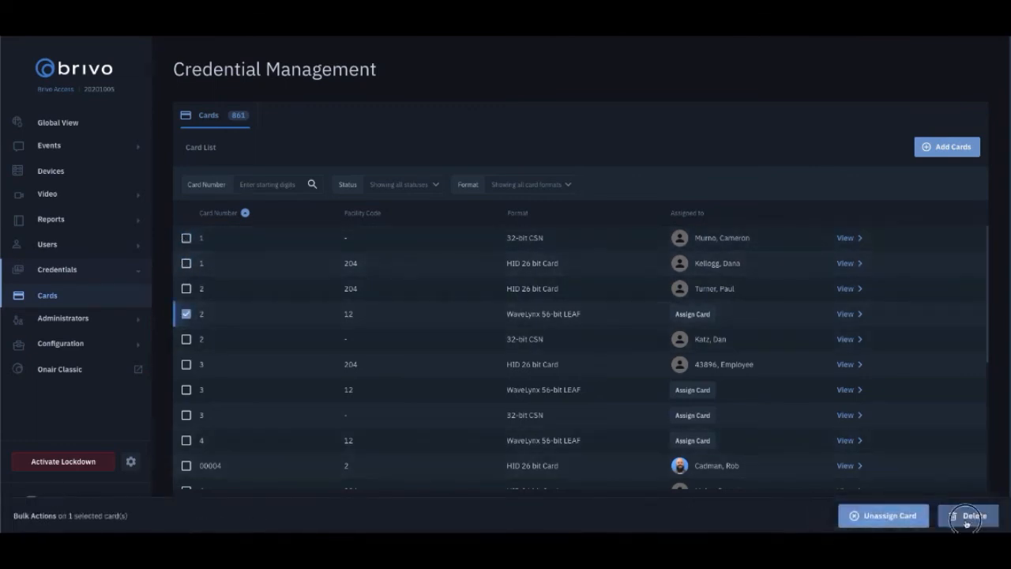
{"action": "left_click", "coordinate": [973, 515]}
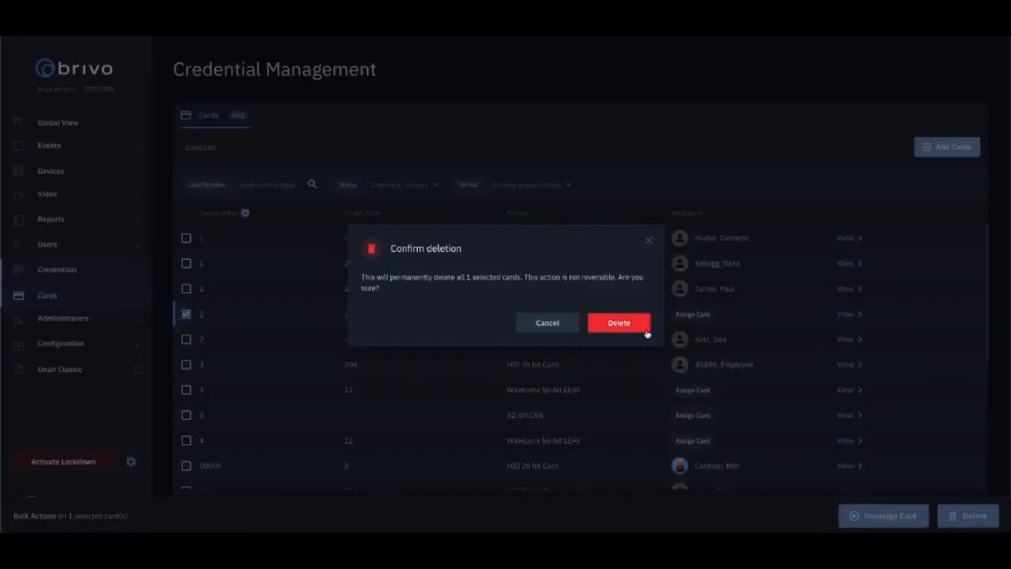
{"action": "left_click", "coordinate": [619, 322]}
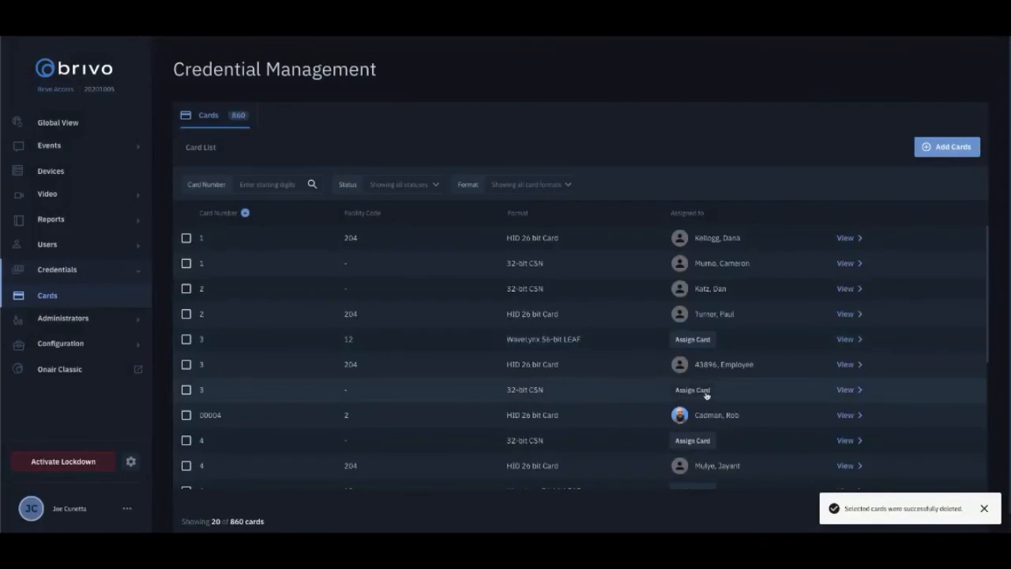
{"action": "left_click", "coordinate": [692, 388]}
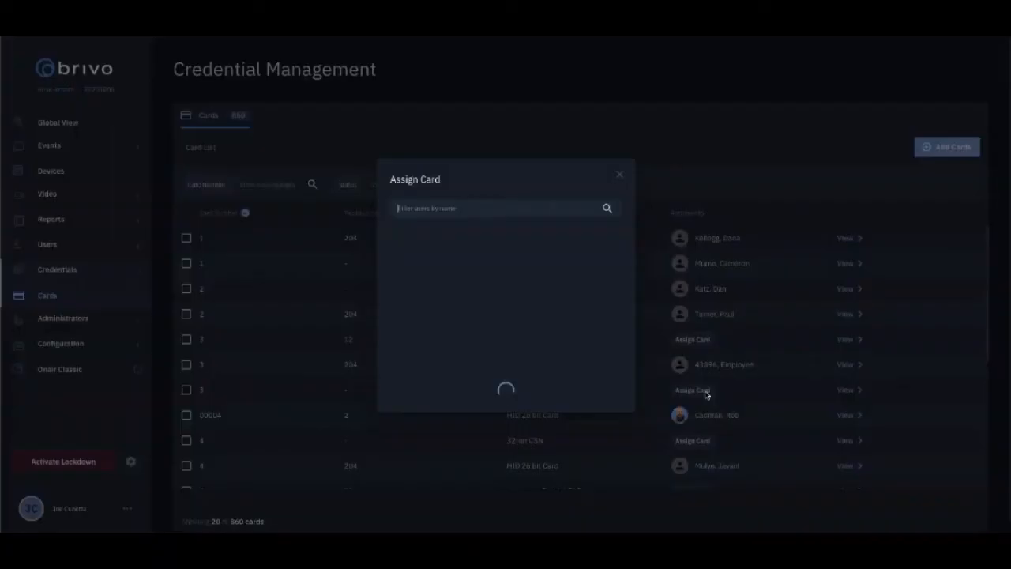